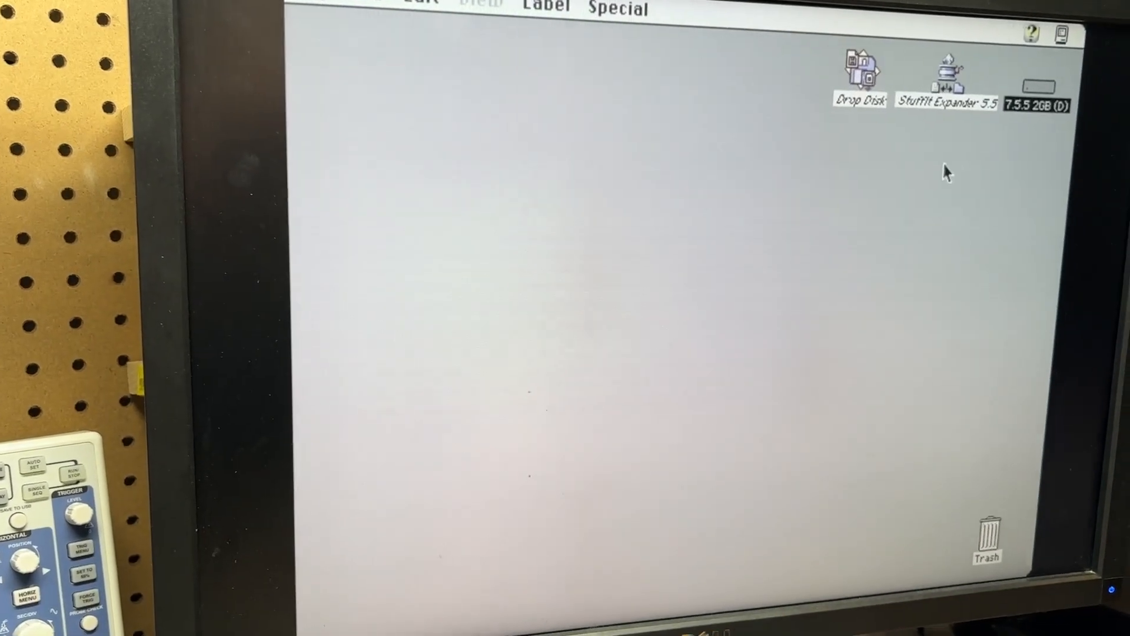
# - Open the 7.5.5 2GB disk and browse into the TattleTech 2.59 folder
pyautogui.doubleClick(1039, 86)
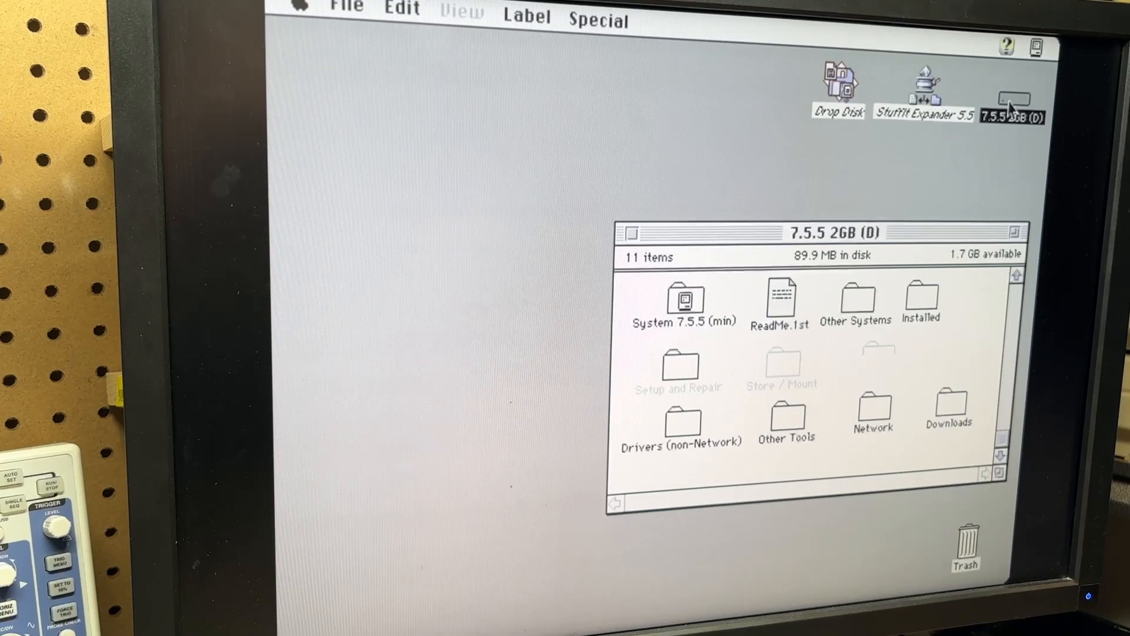
pyautogui.click(678, 359)
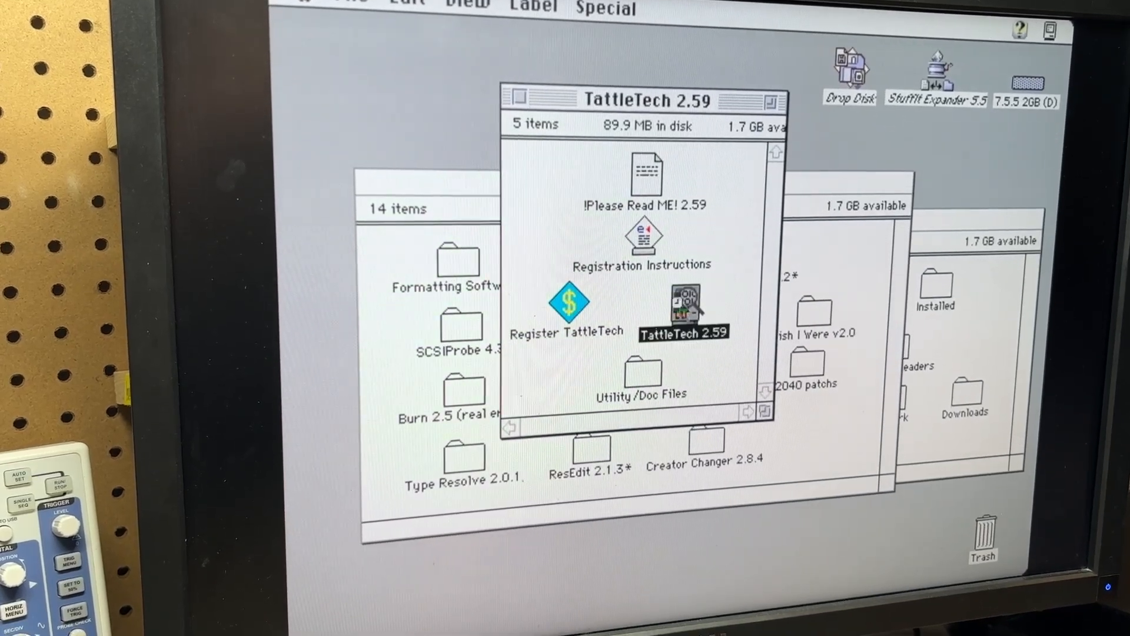
pyautogui.doubleClick(683, 306)
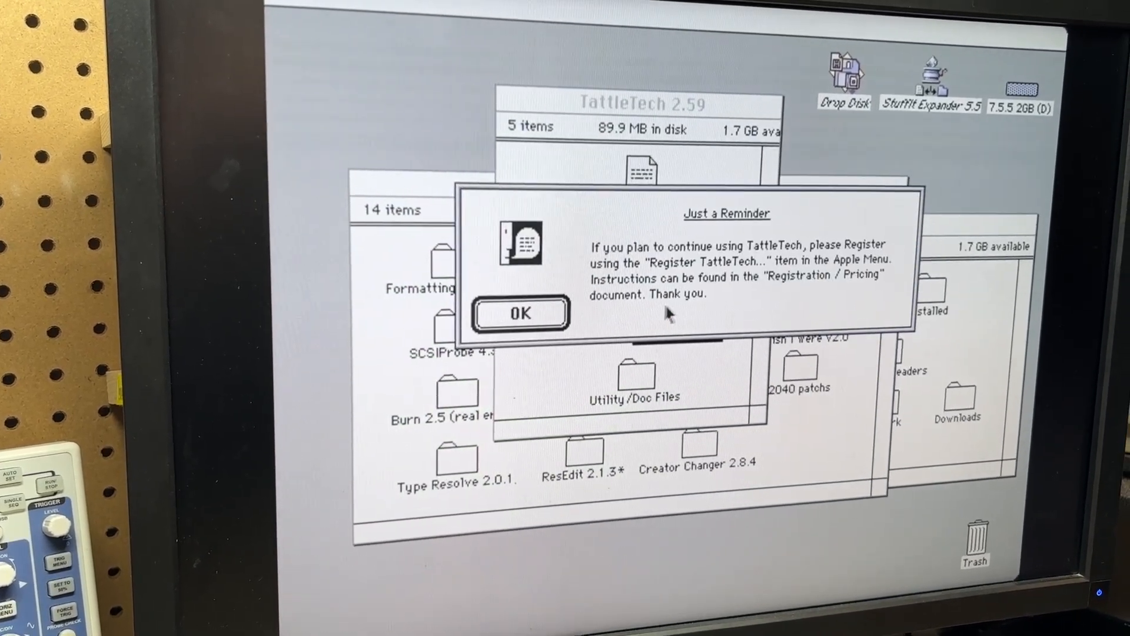
pyautogui.click(520, 313)
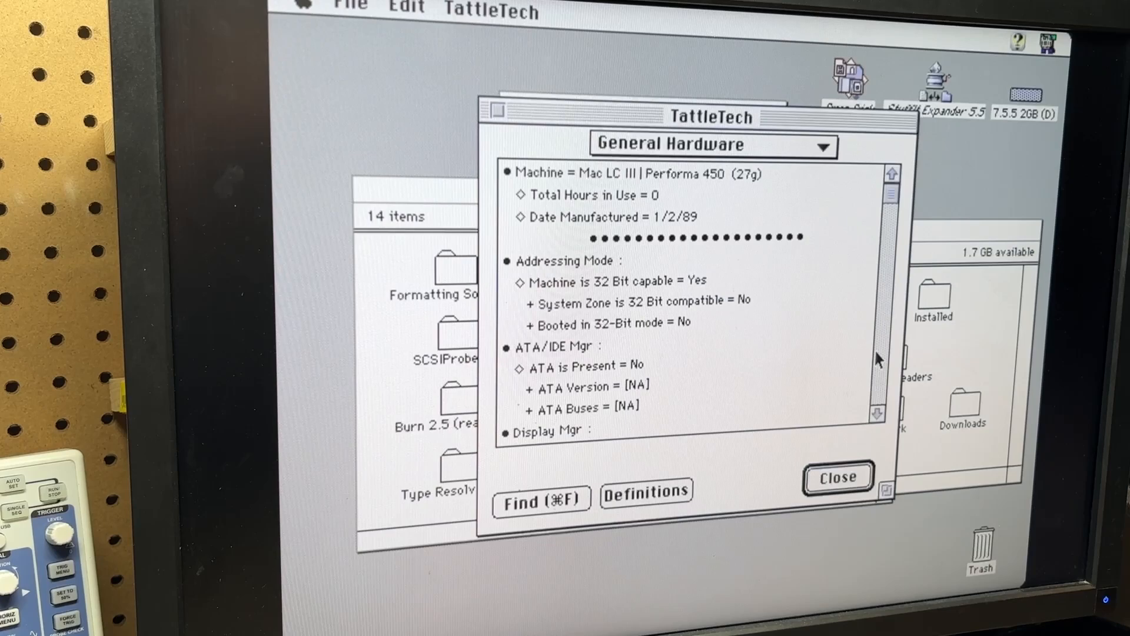
pyautogui.scroll(-3)
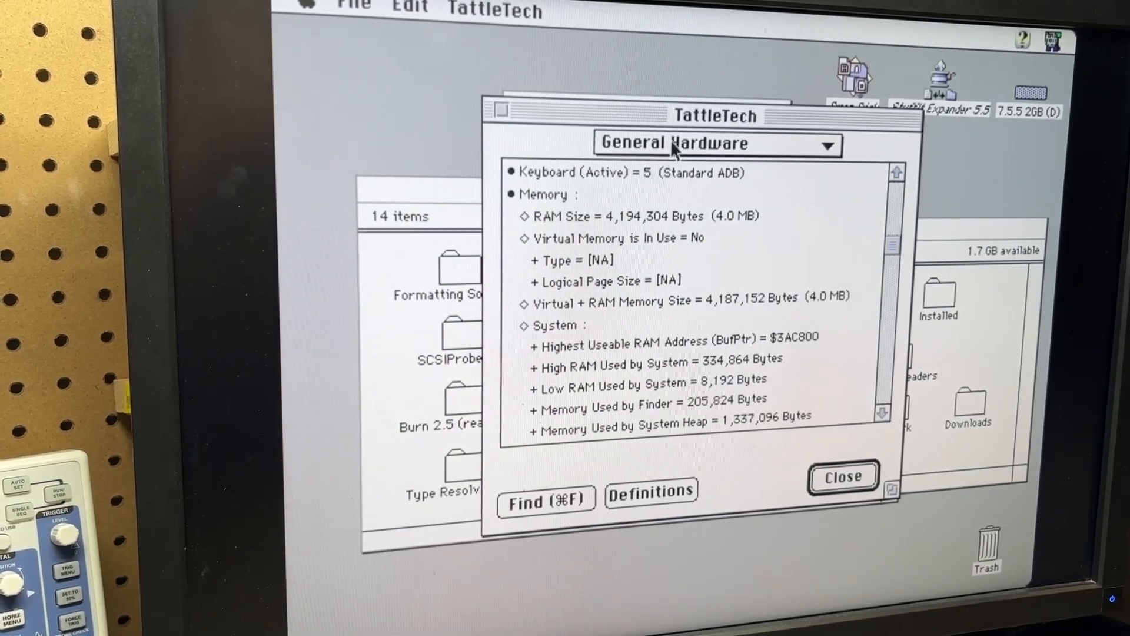
pyautogui.click(716, 143)
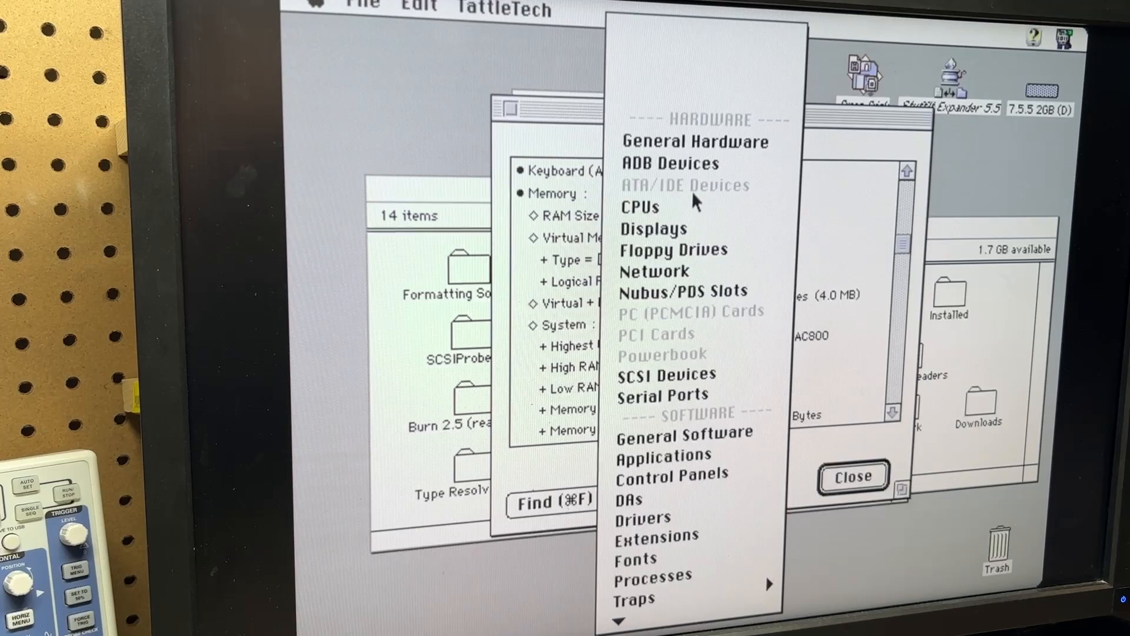
pyautogui.click(640, 207)
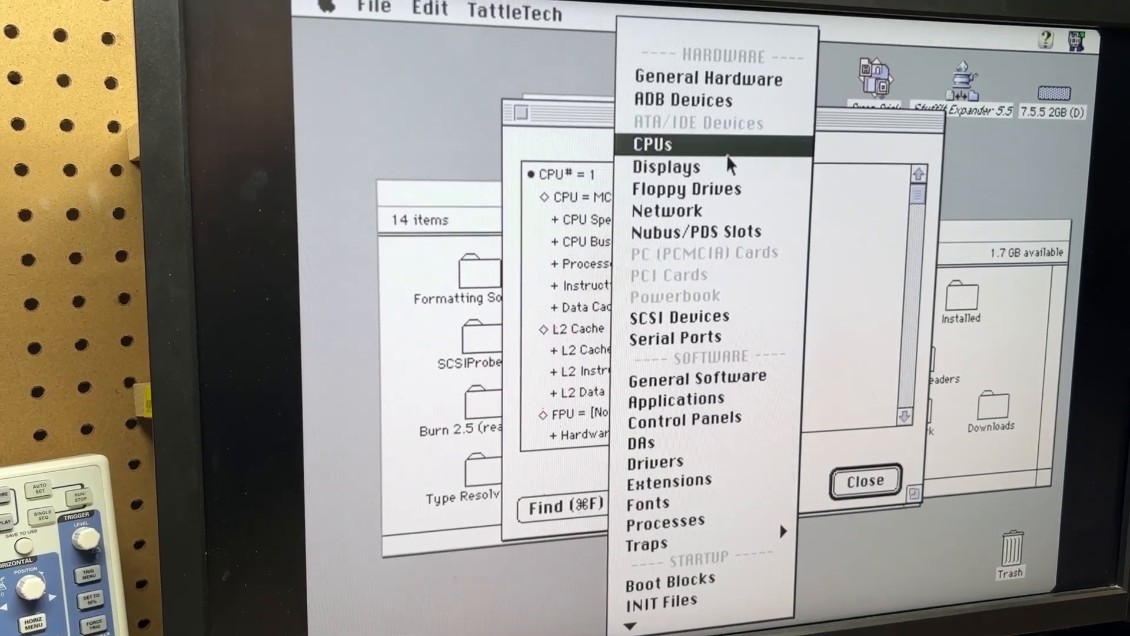
pyautogui.click(666, 167)
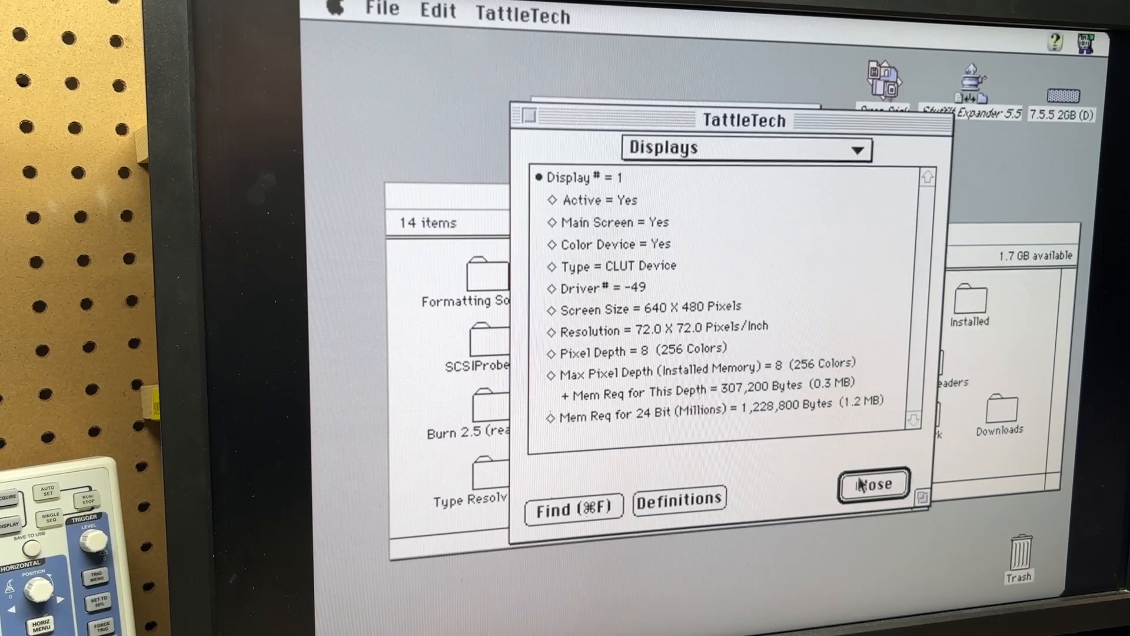
pyautogui.click(873, 485)
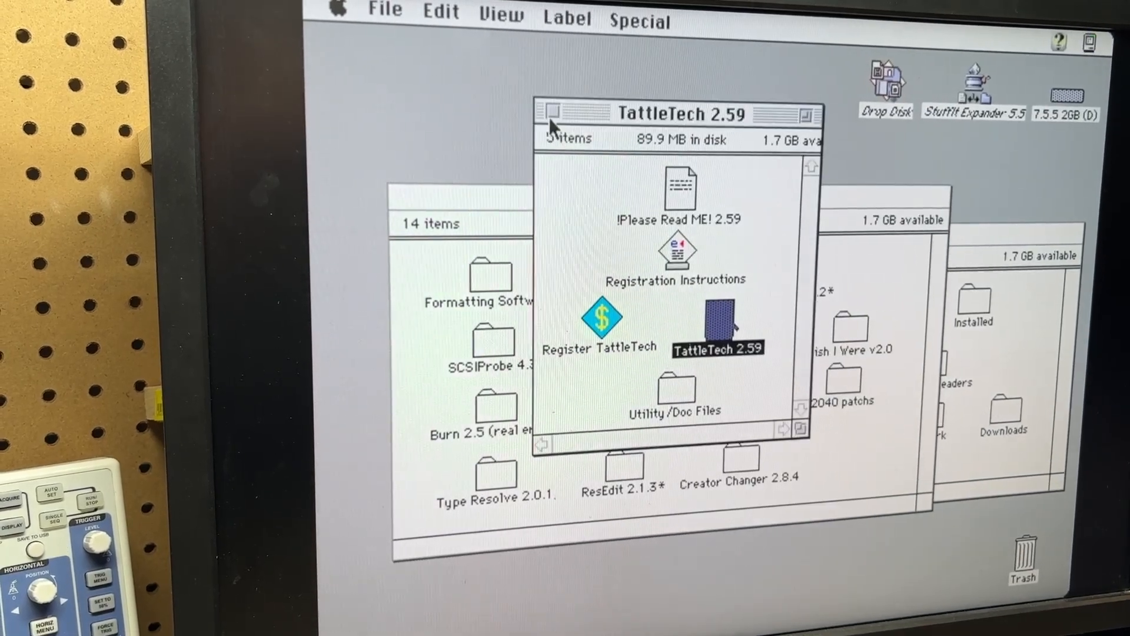
# - Close all Finder windows, then view and close About This Macintosh showing System 7.5.5 with 4,096K
pyautogui.click(553, 115)
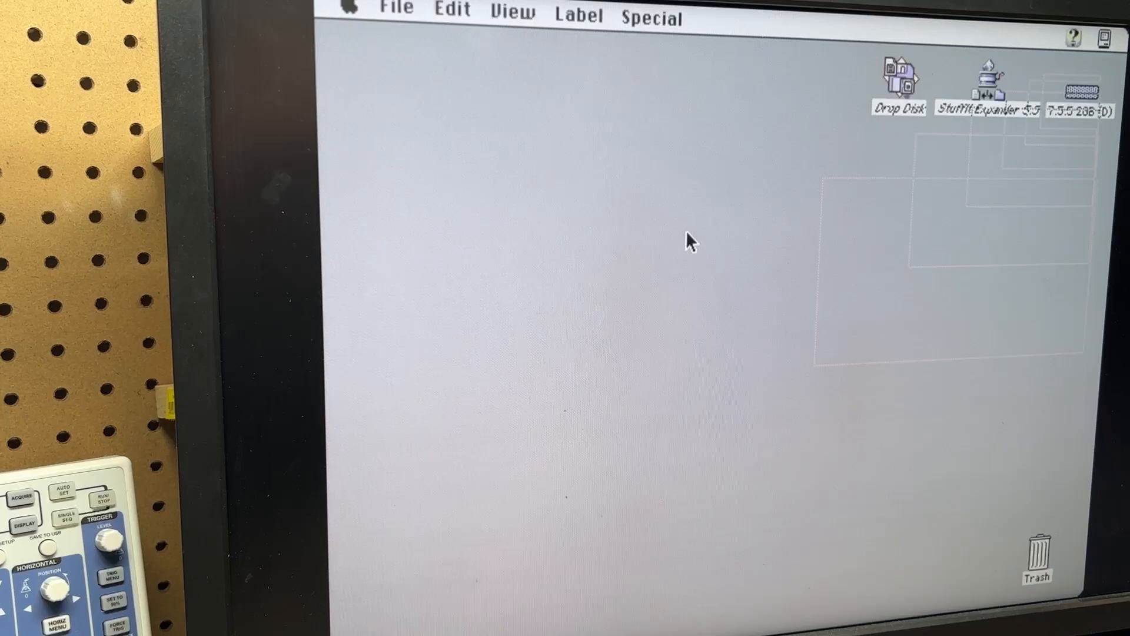
pyautogui.click(352, 11)
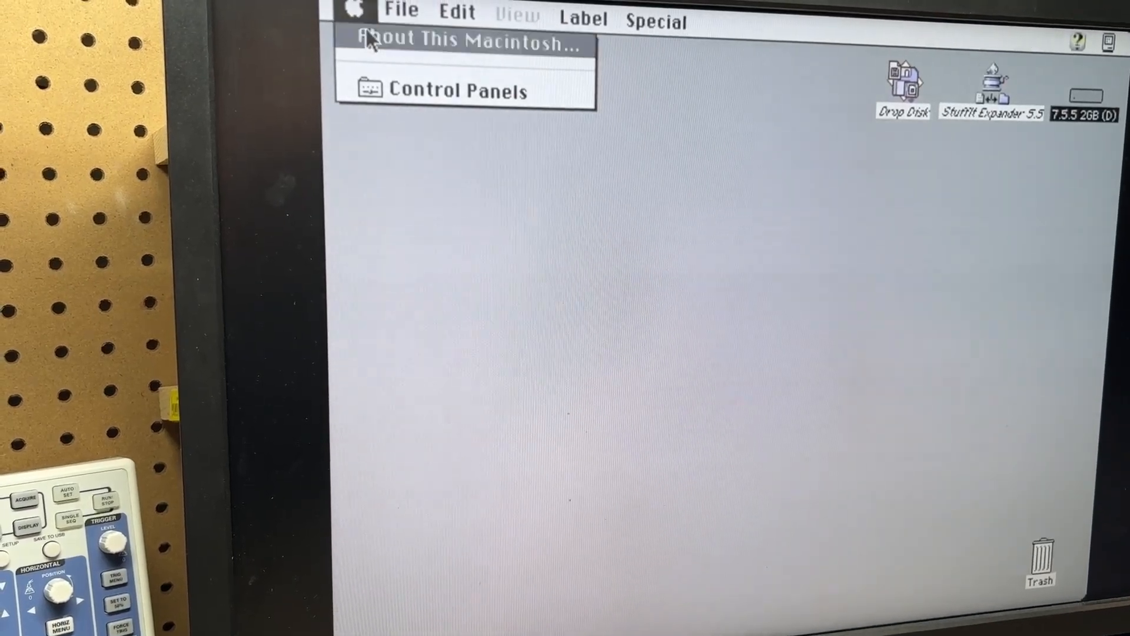
pyautogui.click(467, 39)
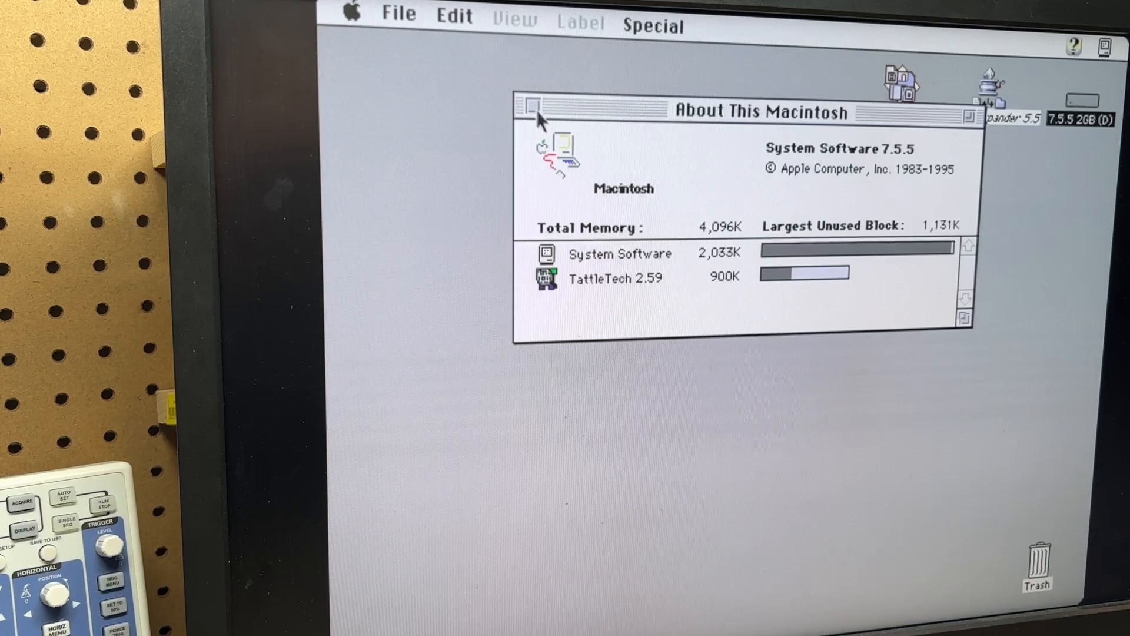
pyautogui.click(652, 26)
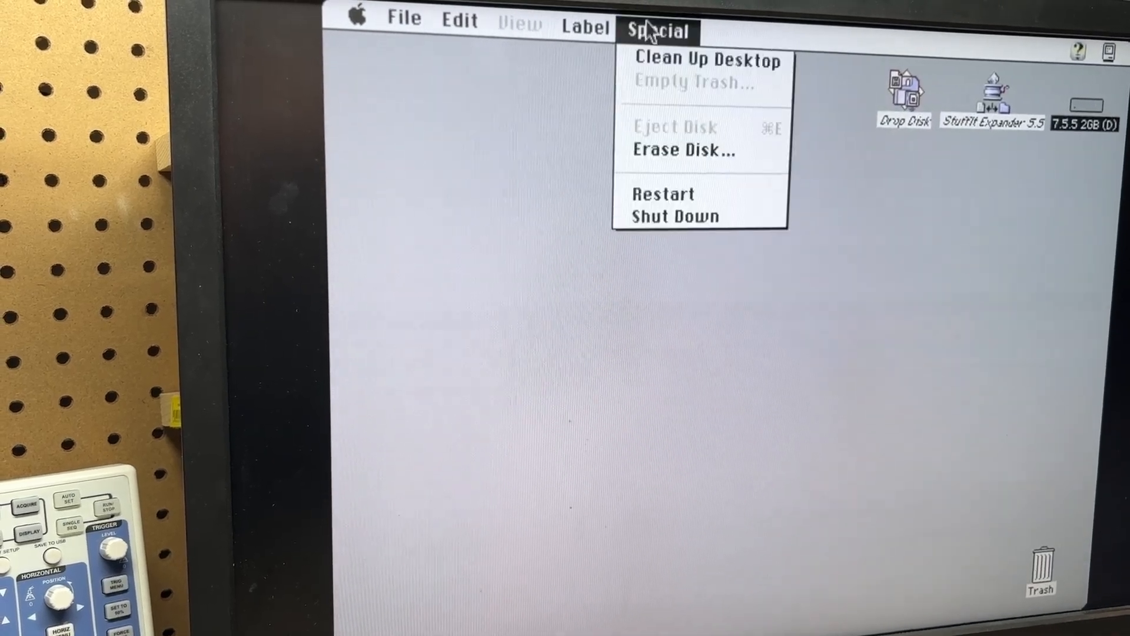
pyautogui.click(667, 221)
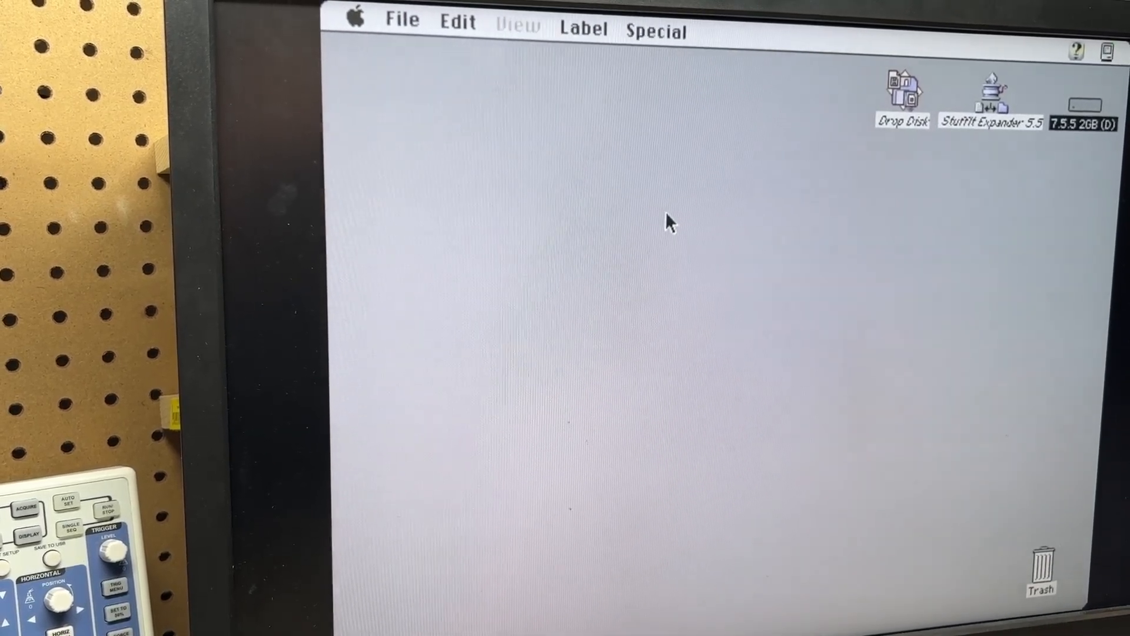